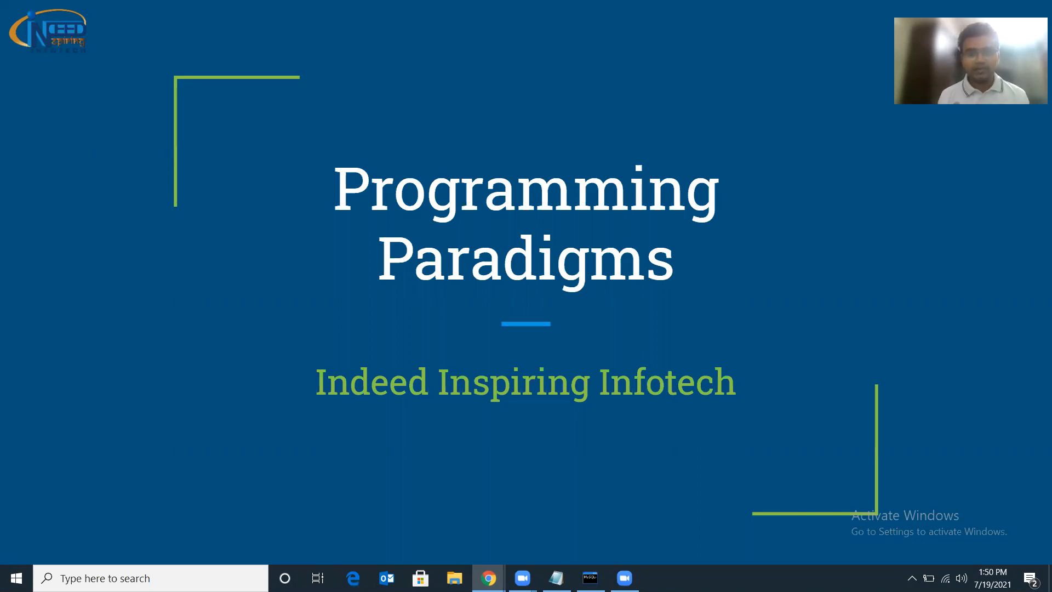
{"action": "mouse_move", "coordinate": [720, 154]}
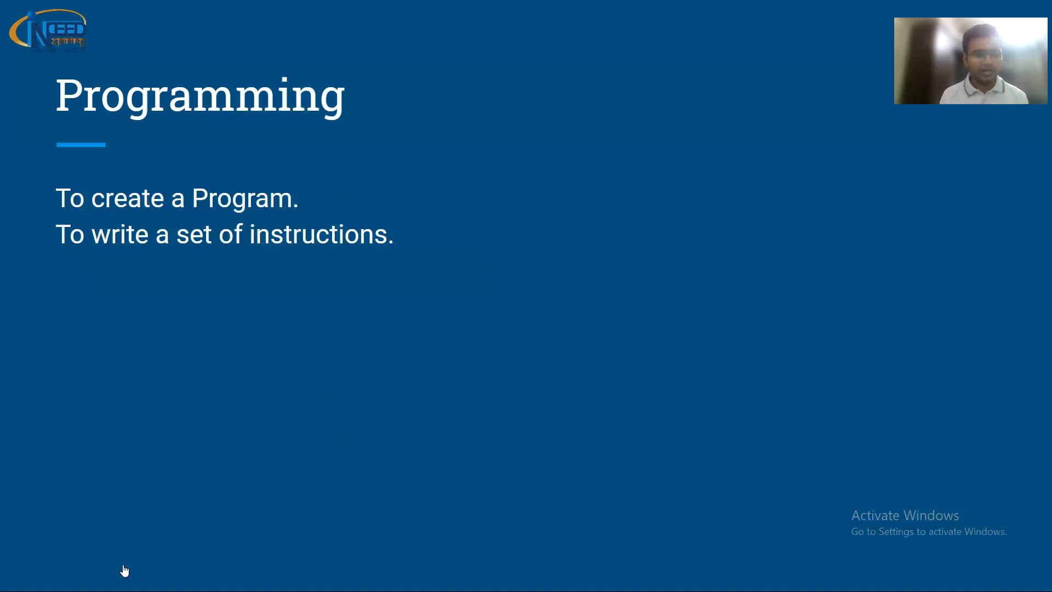
Step: Turn on the laser pointer from the presenter options, then advance to the Process slide
{"action": "left_click", "coordinate": [116, 562]}
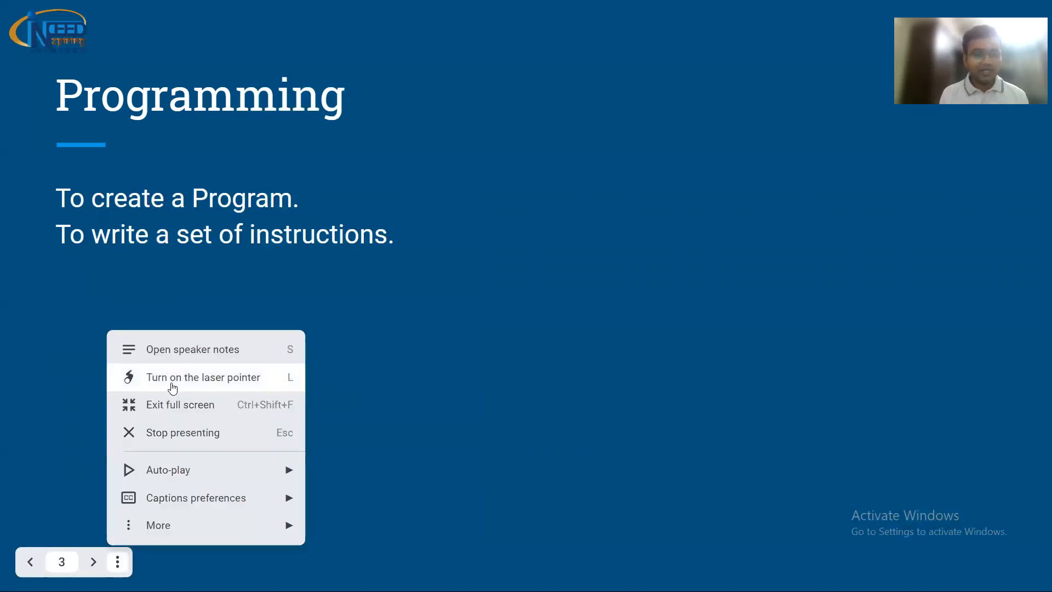
{"action": "left_click", "coordinate": [204, 377]}
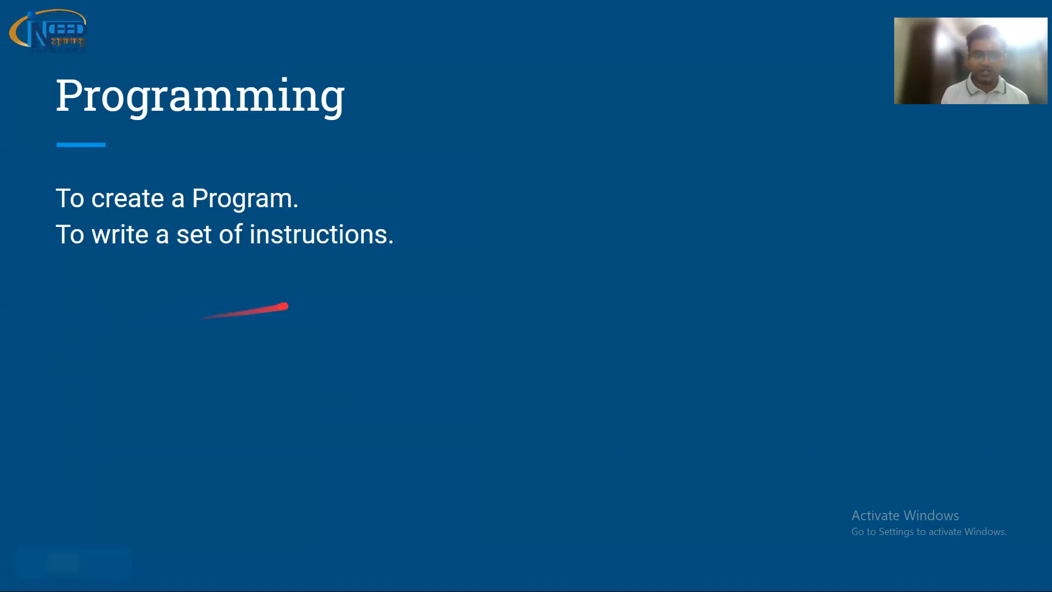
{"action": "key", "text": "Right"}
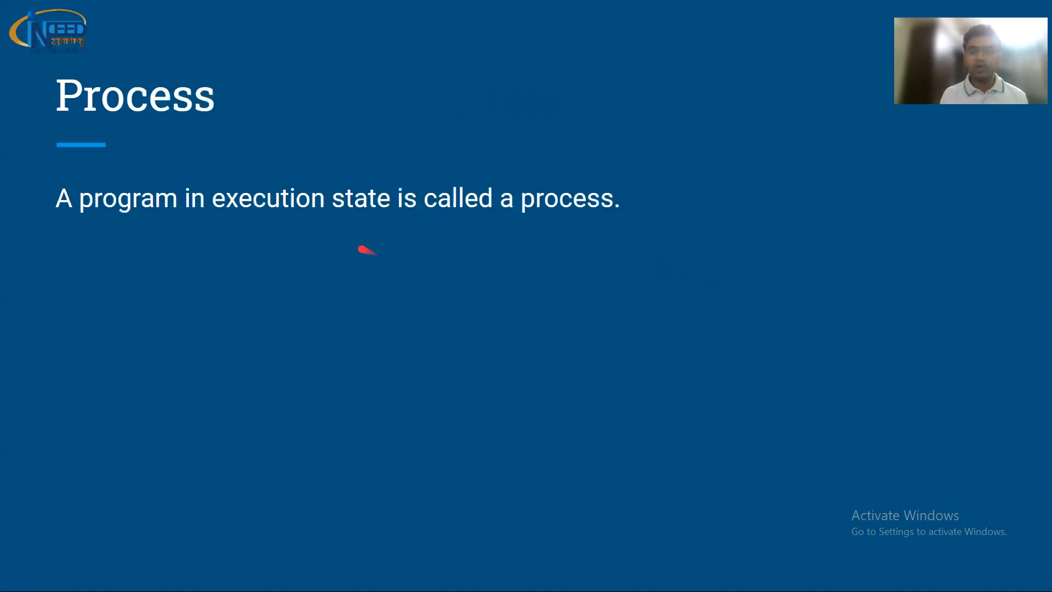
{"action": "mouse_move", "coordinate": [640, 259]}
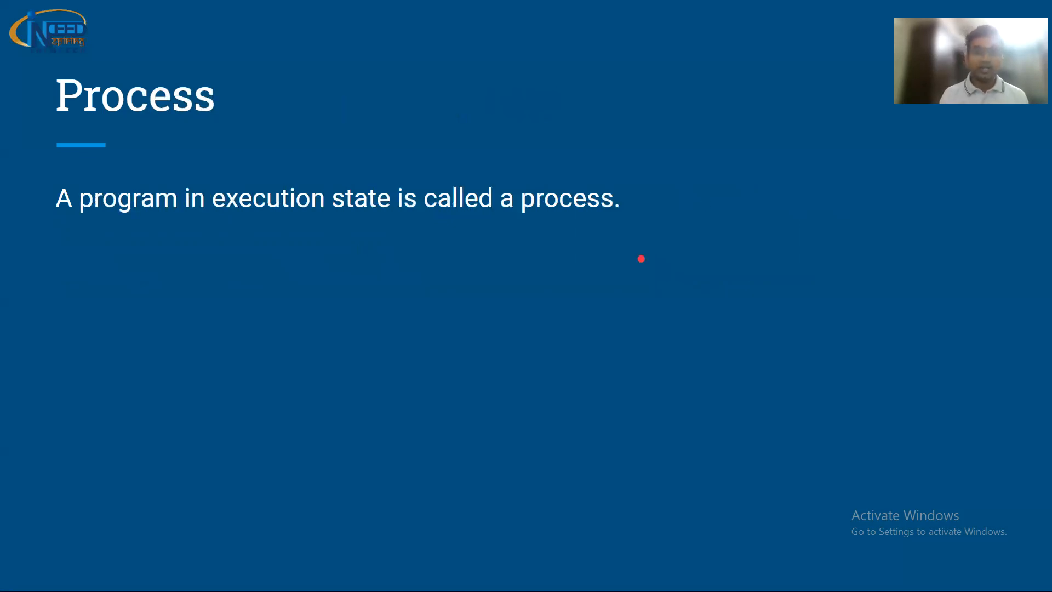